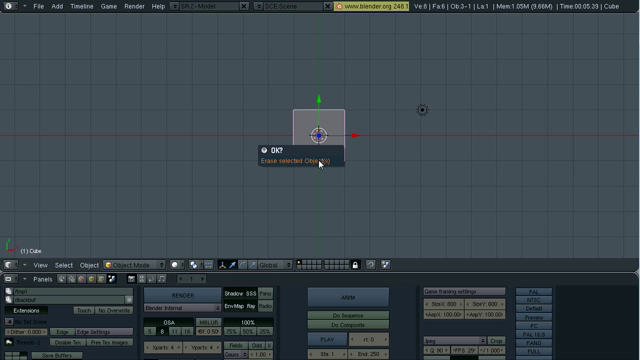
Erase the default cube, leaving only the camera and lamp
left_click(290, 160)
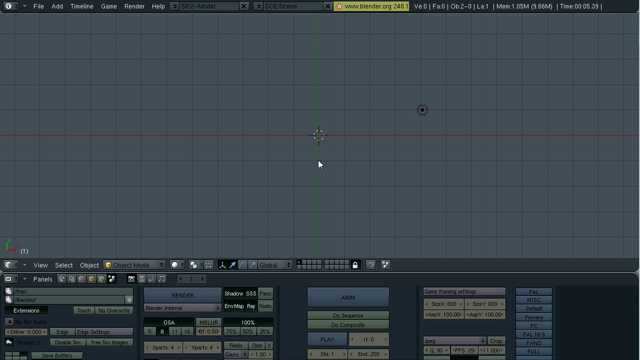
mouse_move(368, 78)
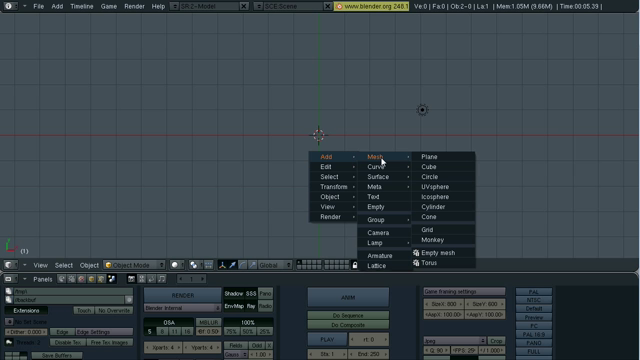
mouse_move(440, 188)
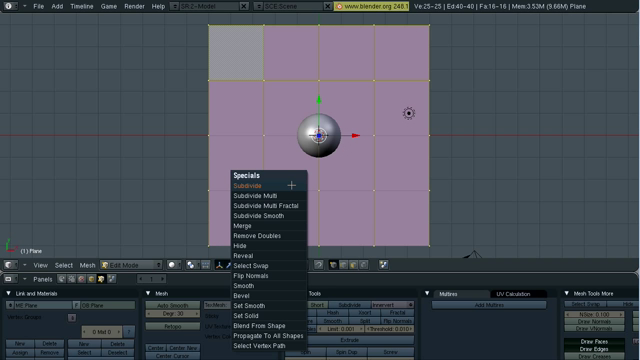
Subdivide the large plane's mesh into a finer grid in Edit Mode
left_click(242, 186)
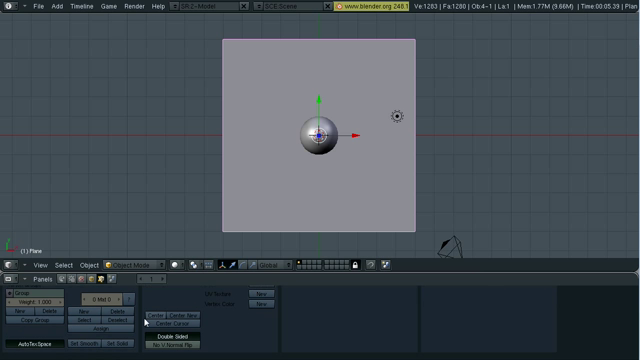
mouse_move(92, 276)
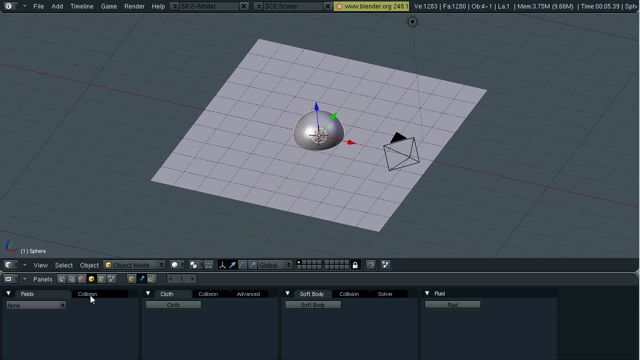
Select the plane and move it along Z well above the sphere
left_click(86, 296)
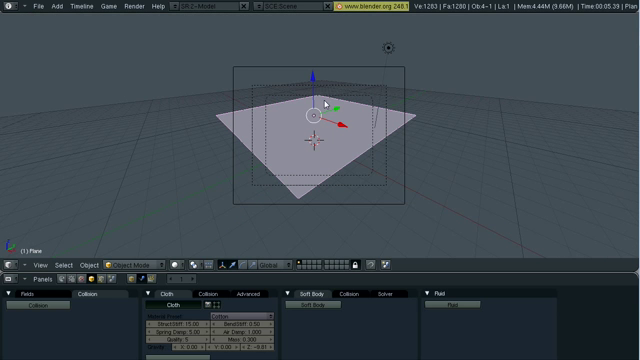
left_click_drag(318, 104, 316, 44)
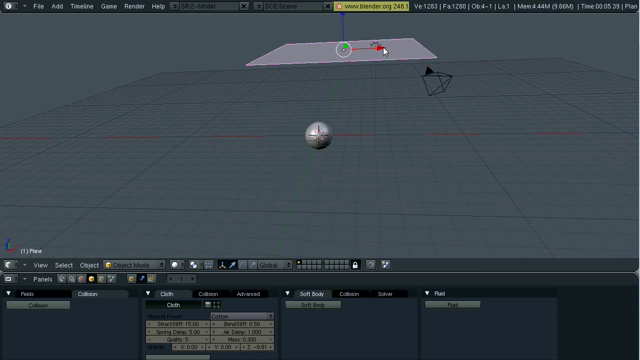
mouse_move(308, 156)
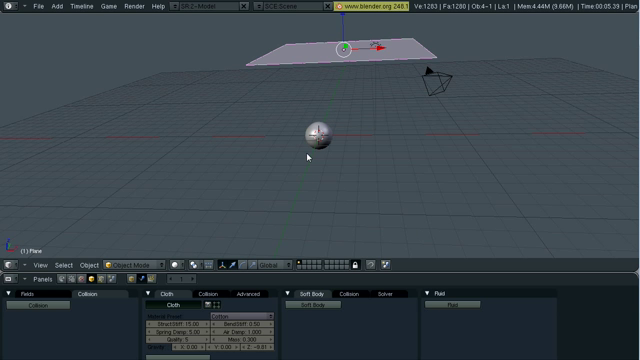
mouse_move(372, 312)
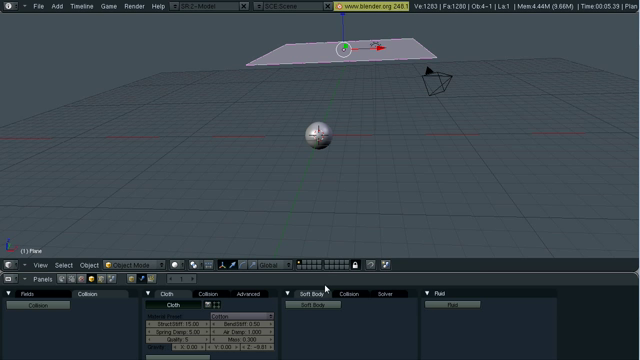
mouse_move(340, 334)
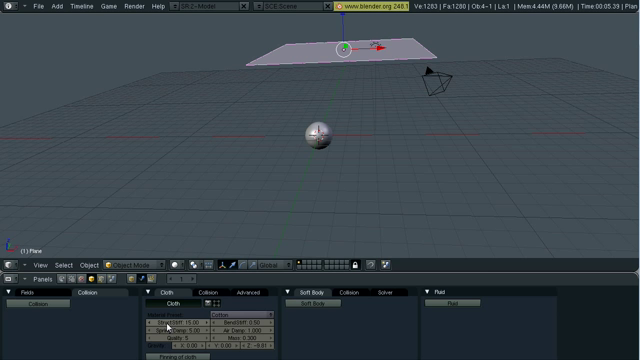
mouse_move(160, 324)
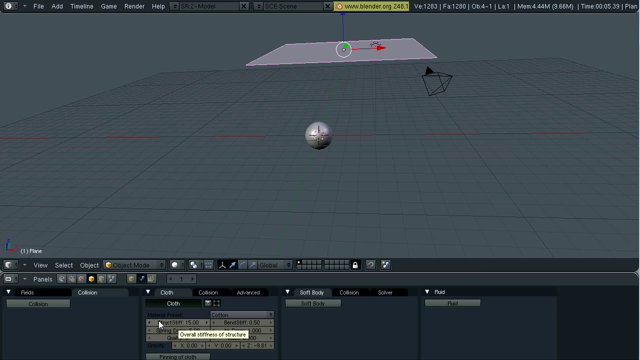
mouse_move(244, 328)
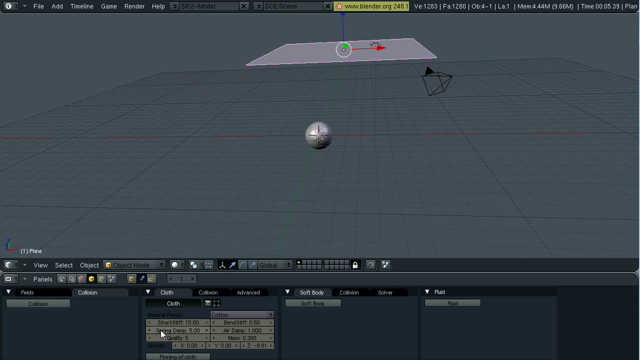
mouse_move(250, 328)
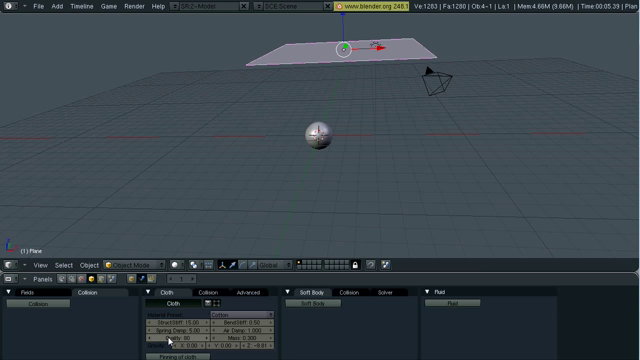
mouse_move(176, 336)
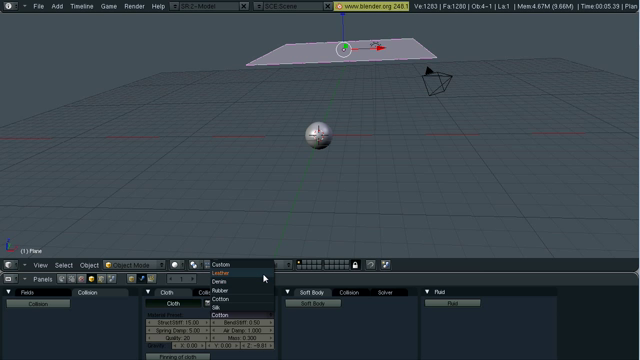
mouse_move(228, 290)
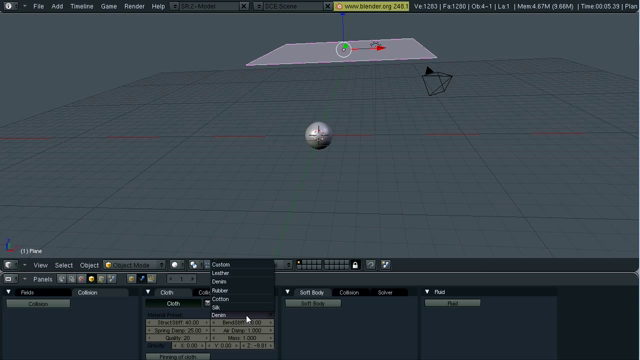
mouse_move(220, 300)
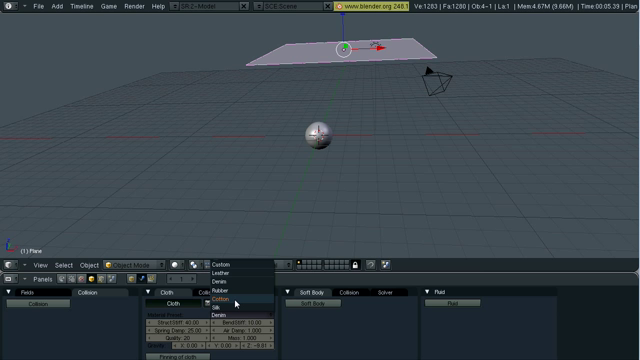
Choose a cloth material preset for the plane's cloth simulation
left_click(220, 296)
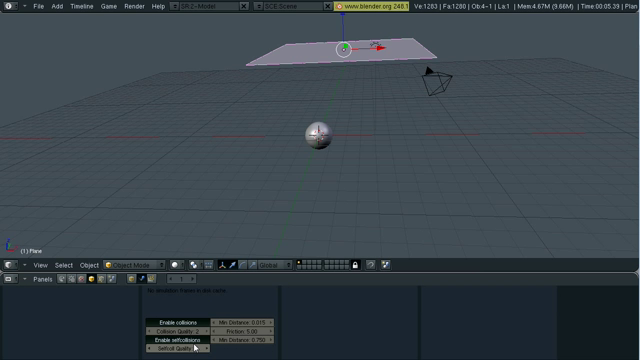
mouse_move(170, 332)
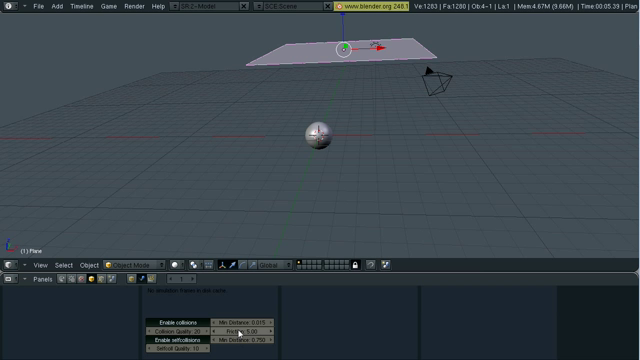
mouse_move(250, 328)
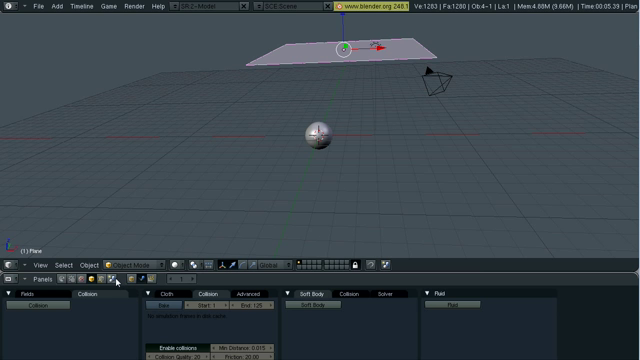
Enable Collision physics on the sphere so the cloth rests on it
left_click(100, 278)
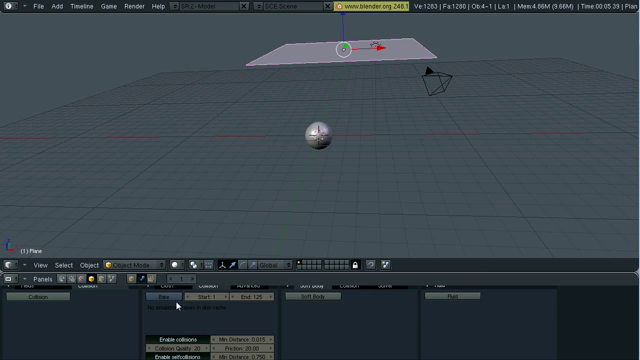
mouse_move(160, 300)
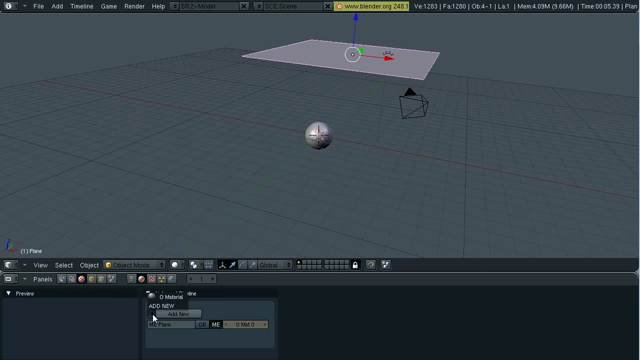
Give the plane a material with an orange diffuse colour
left_click(172, 312)
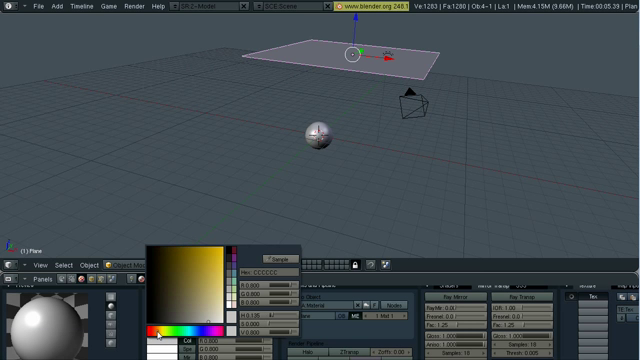
left_click(208, 258)
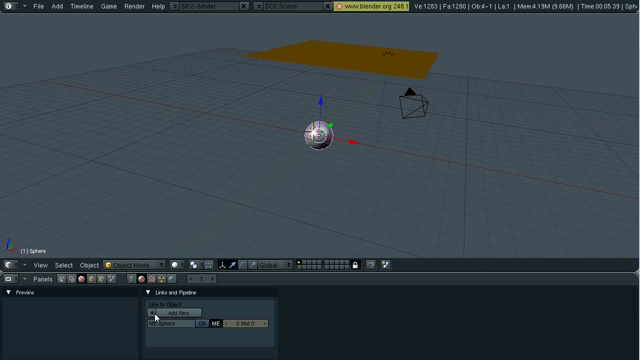
Set the world horizon colour to a gray background
left_click(156, 312)
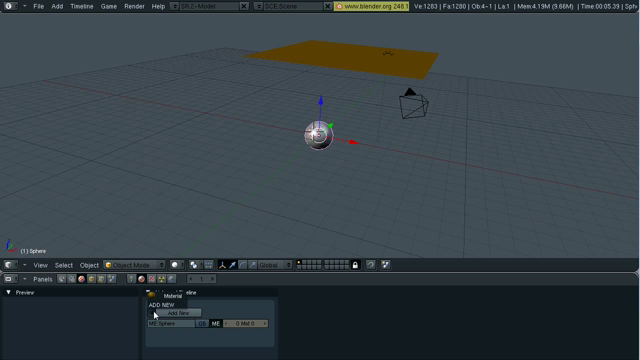
left_click(156, 314)
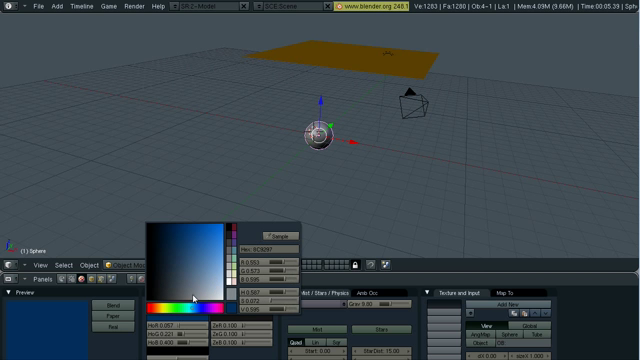
left_click(256, 250)
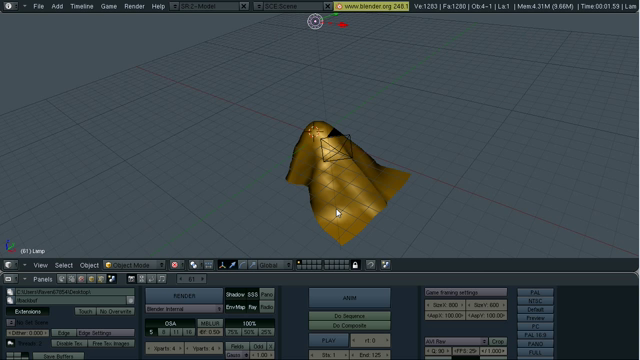
mouse_move(336, 212)
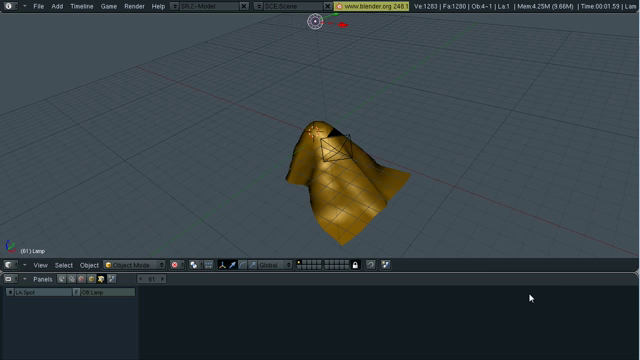
mouse_move(532, 296)
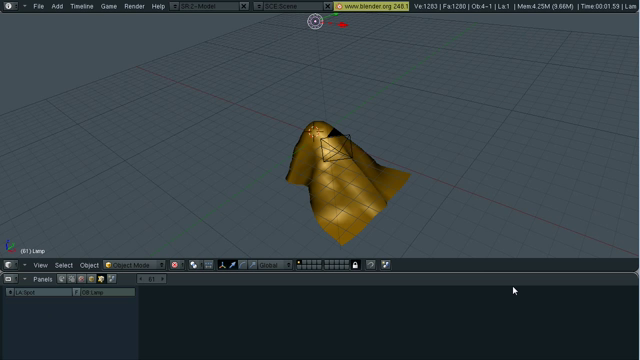